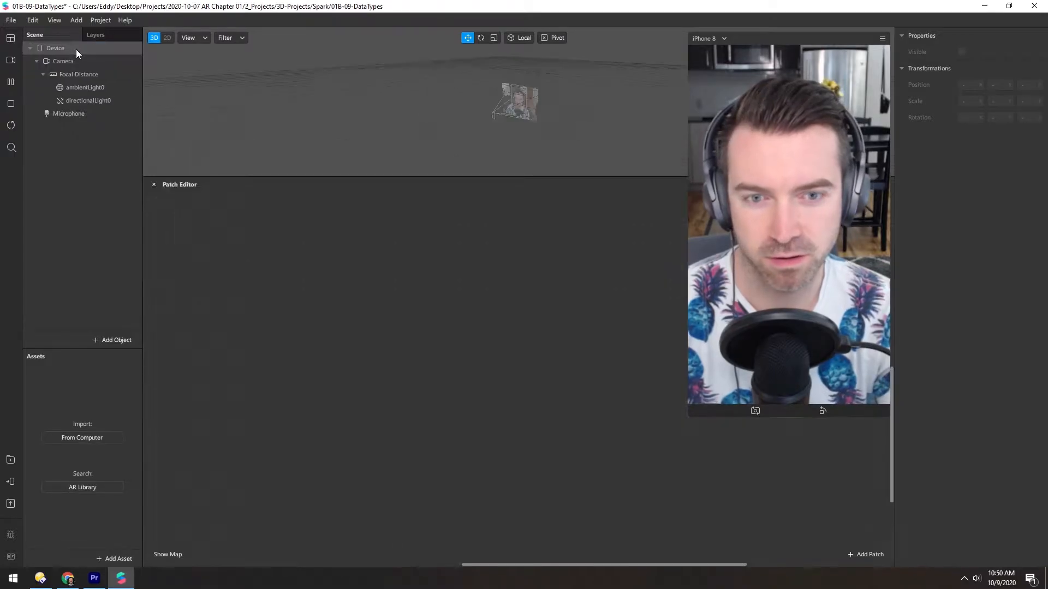
Step: Add a Value patch, defaulting to Number type with input 0, to the Patch Editor
left_click(869, 554)
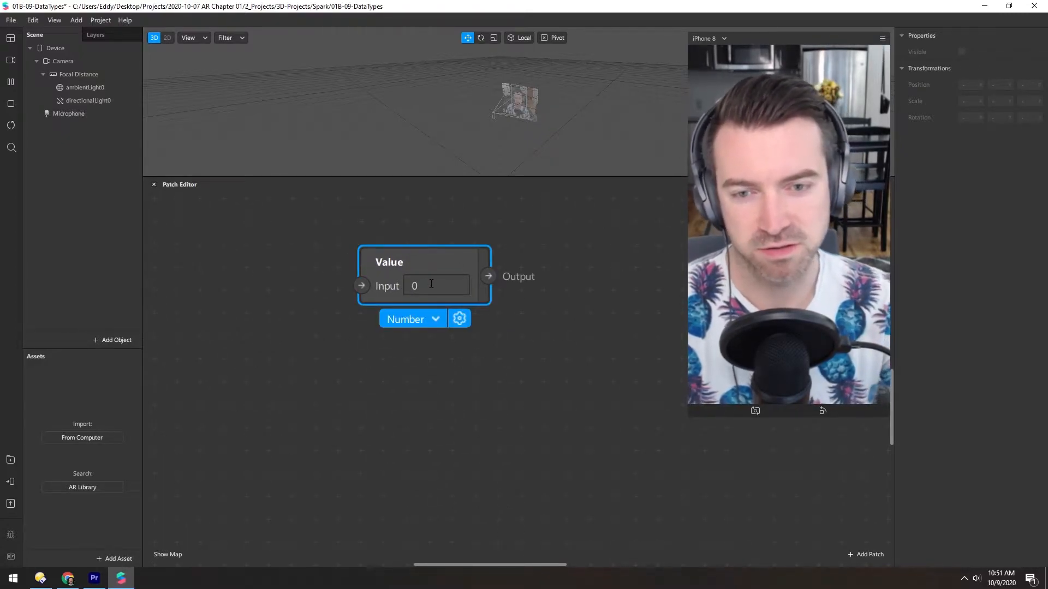
Step: Enter 3, then 5.5, then 6.5 into the Value patch's Number input
type("3")
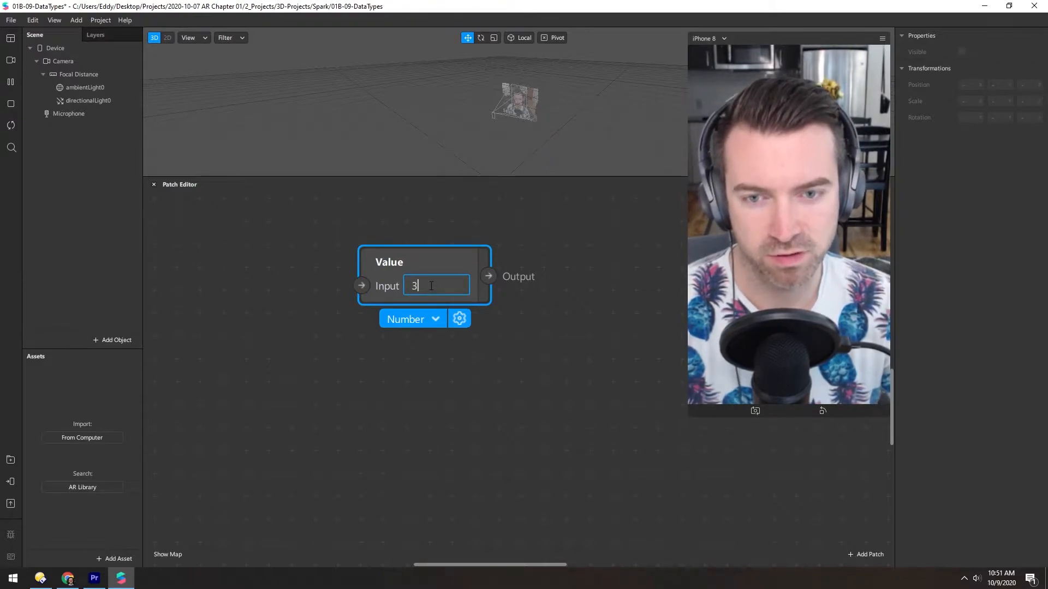
type("5.5")
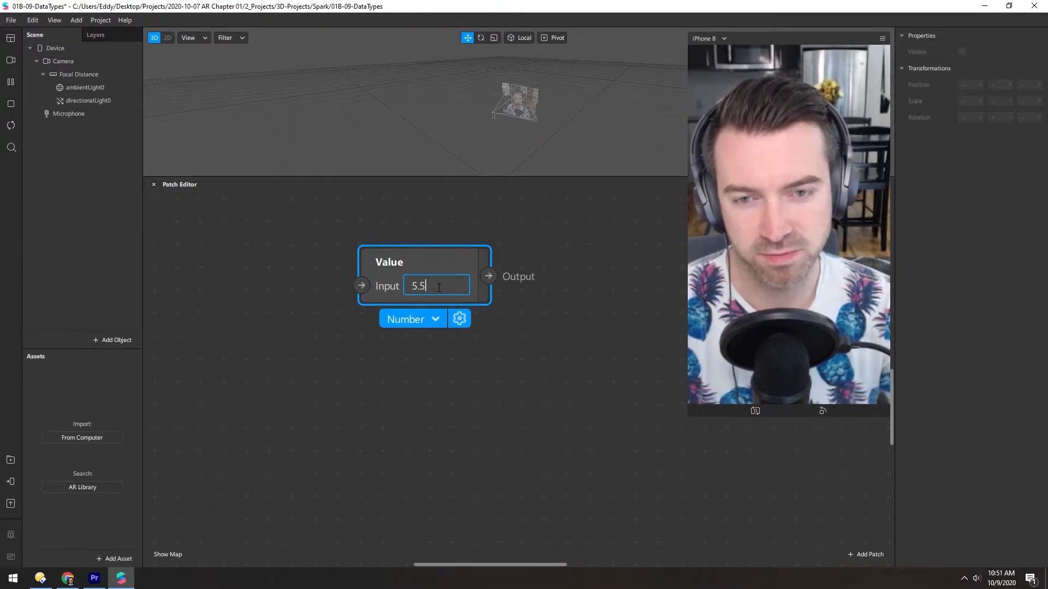
type("6.5")
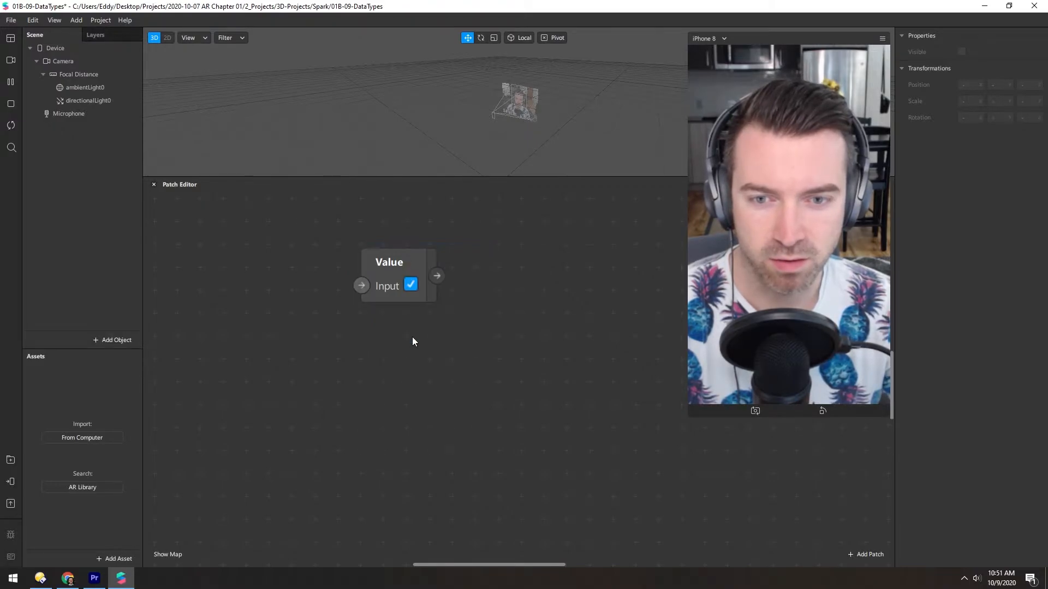
Step: Toggle the Boolean input checkbox off and then back on
left_click(398, 275)
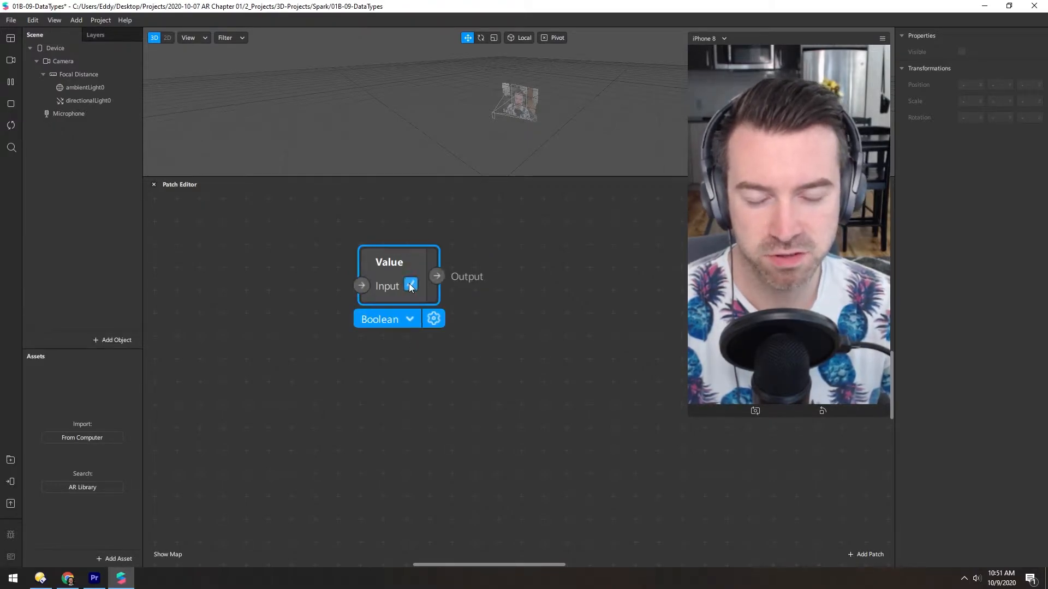
left_click(410, 285)
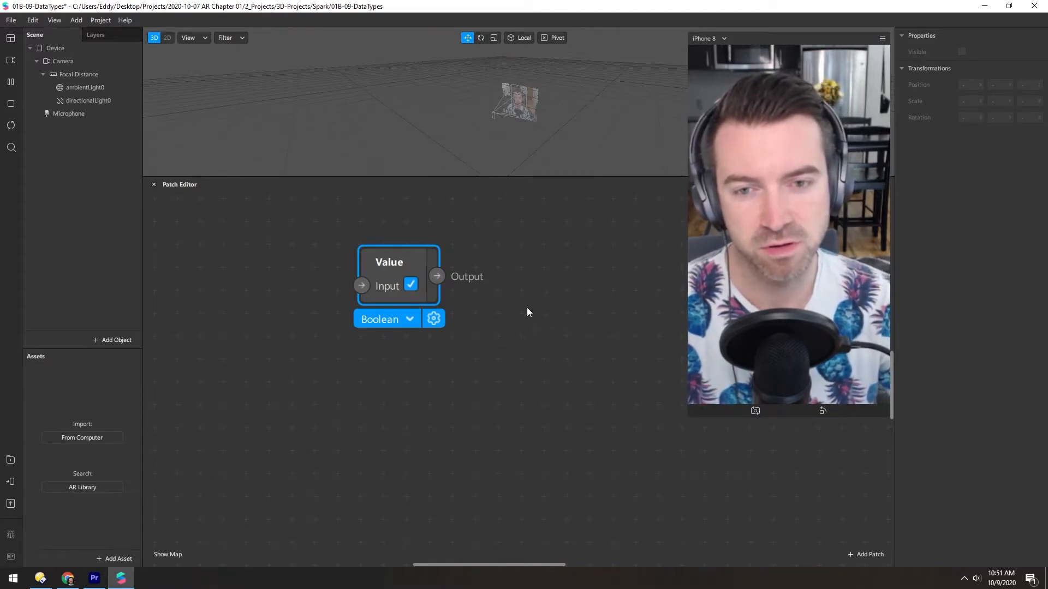
mouse_move(599, 292)
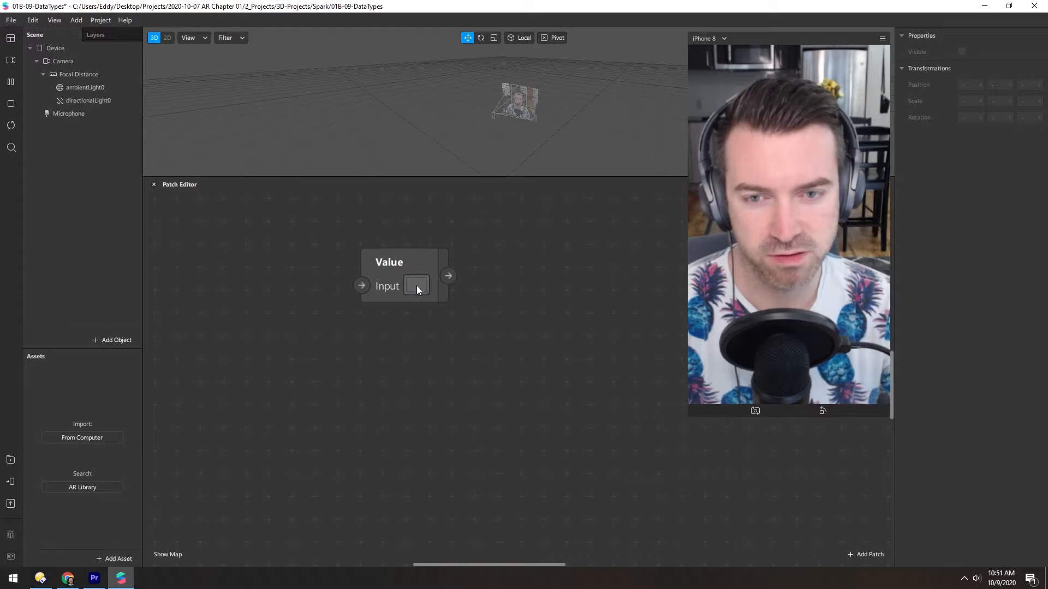
Step: Pick red (#ff0000) in the colour chooser for the Color input
left_click(416, 286)
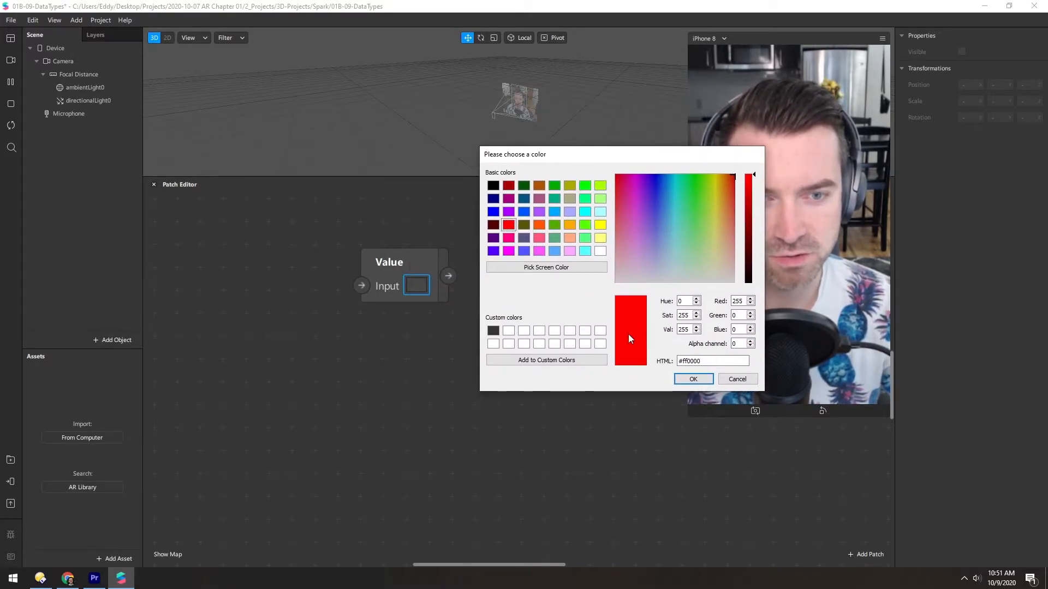
mouse_move(655, 366)
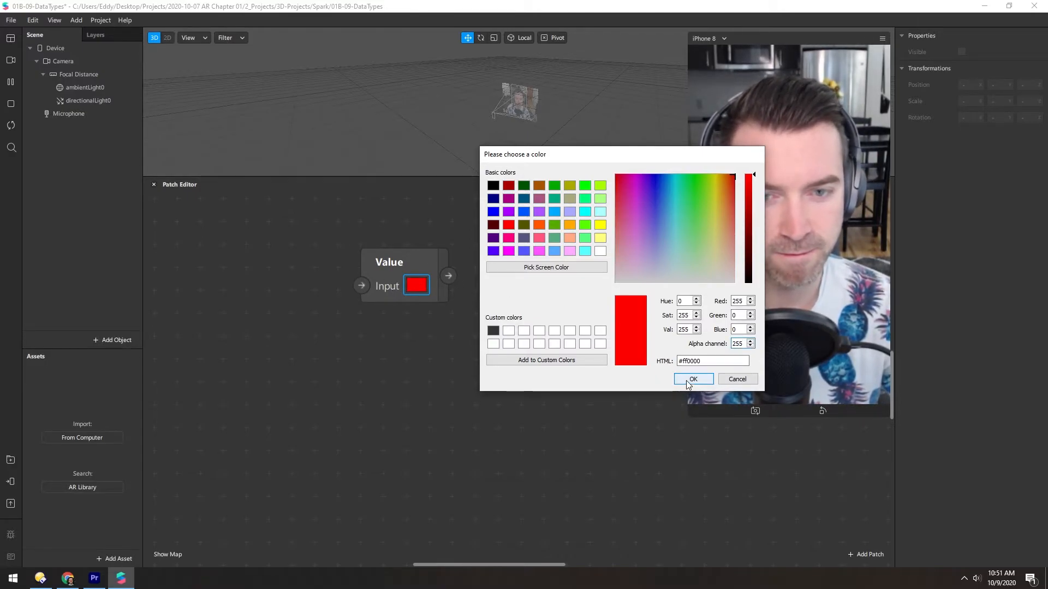
left_click(693, 379)
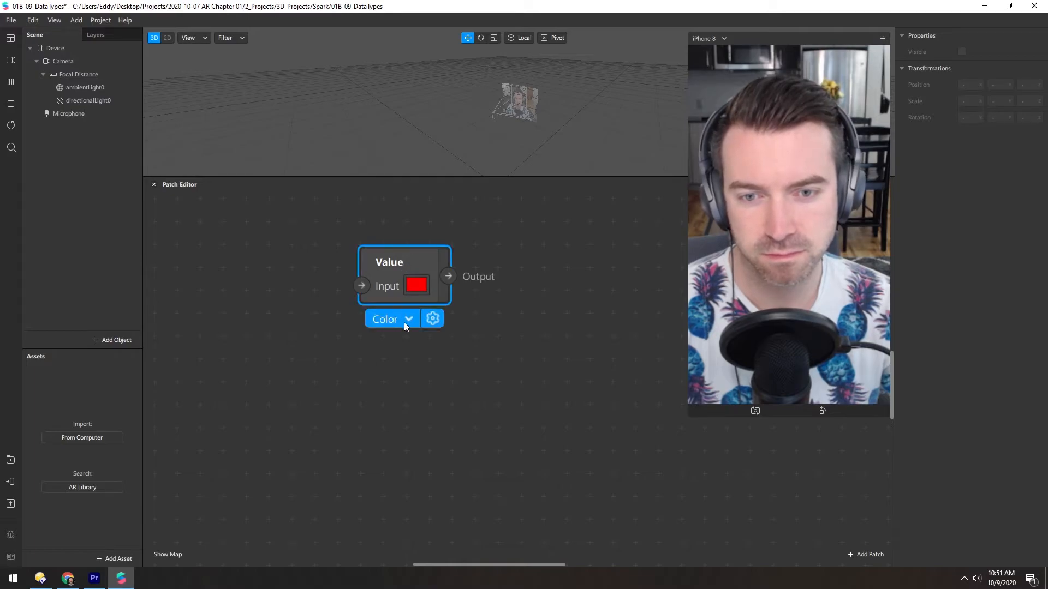
Step: Change the patch type to Pulse, then Text with input 'Hello!'
left_click(391, 319)
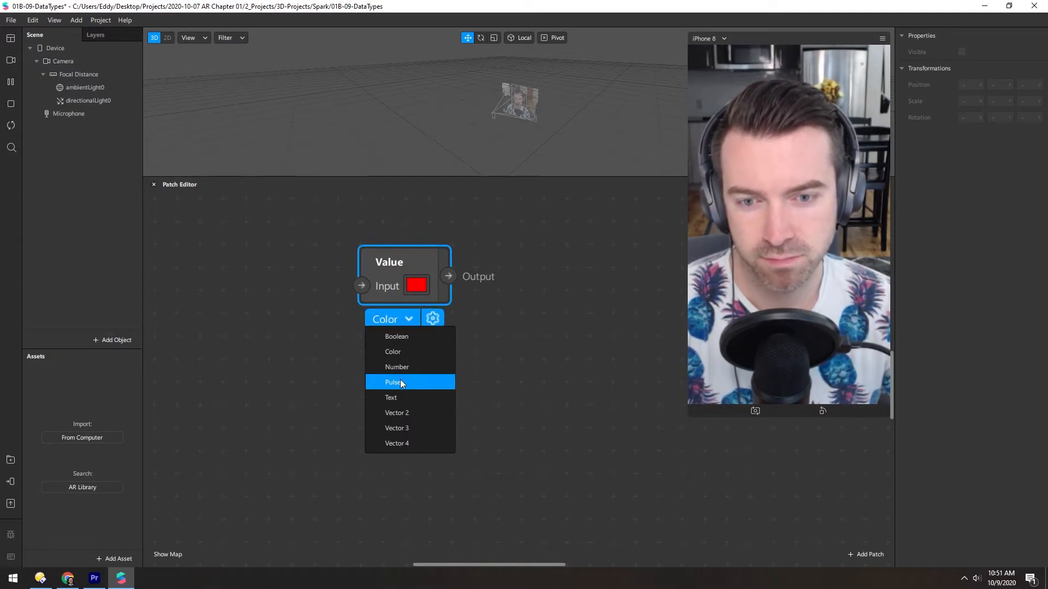
left_click(393, 382)
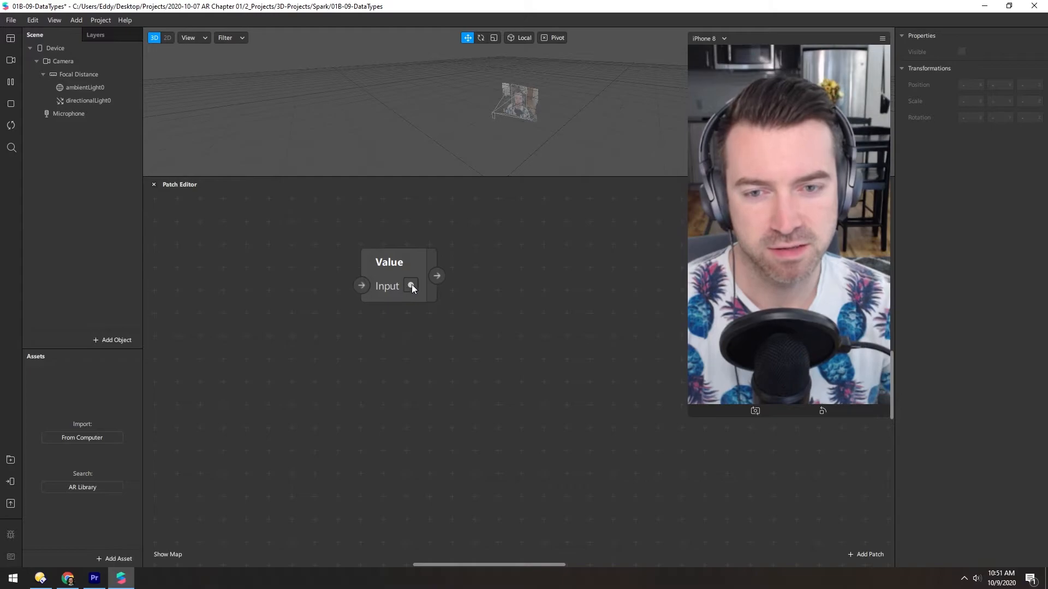
mouse_move(596, 280)
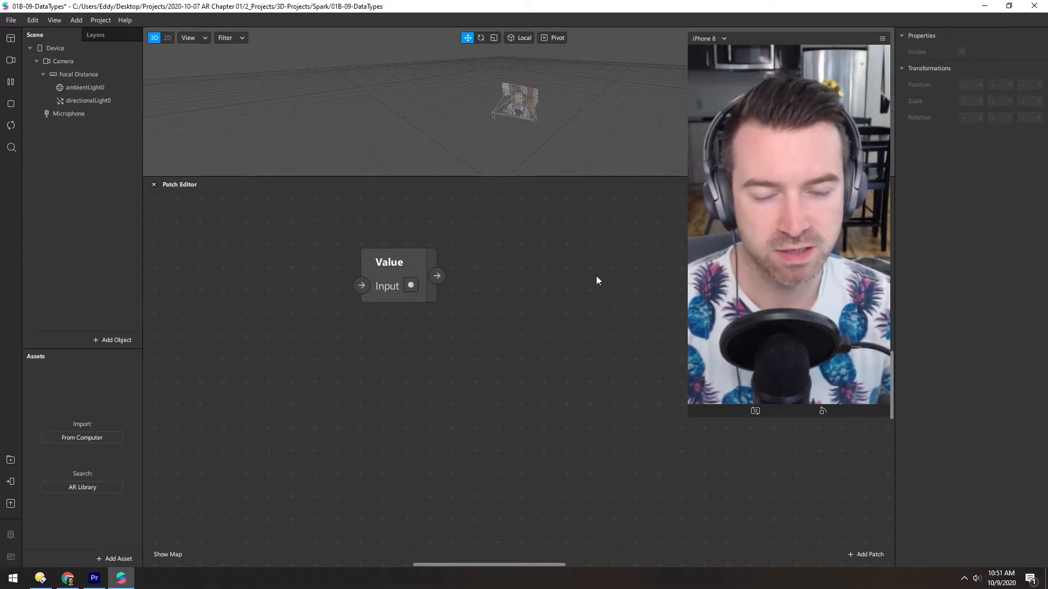
mouse_move(542, 272)
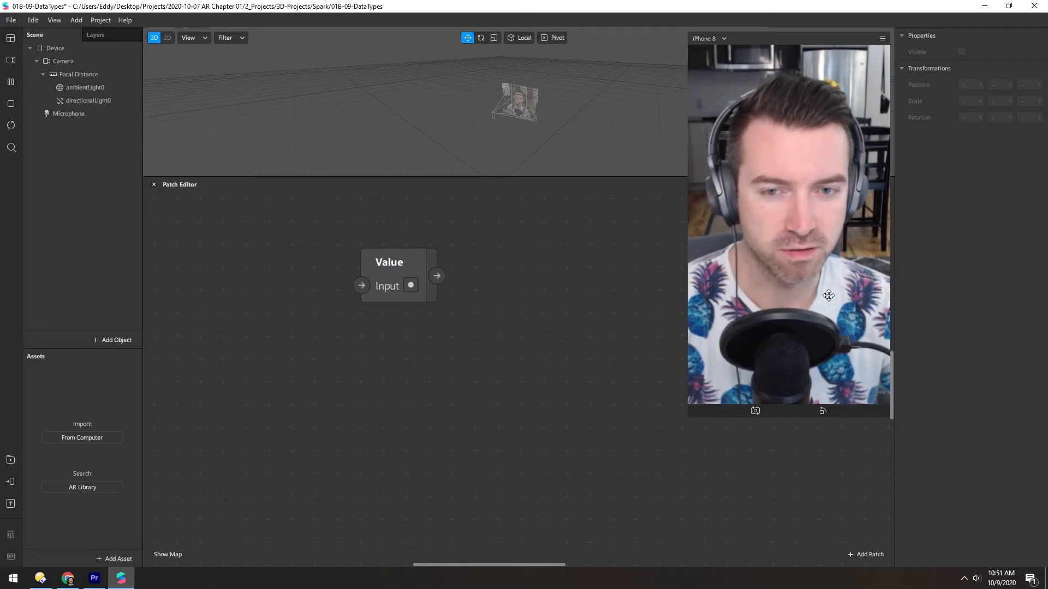
left_click(386, 319)
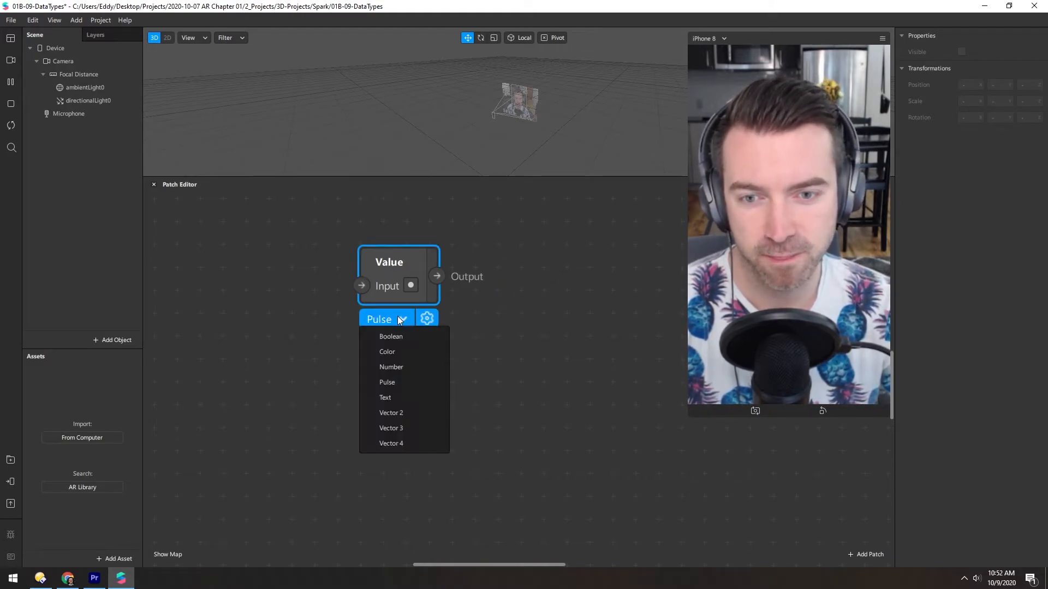
left_click(385, 398)
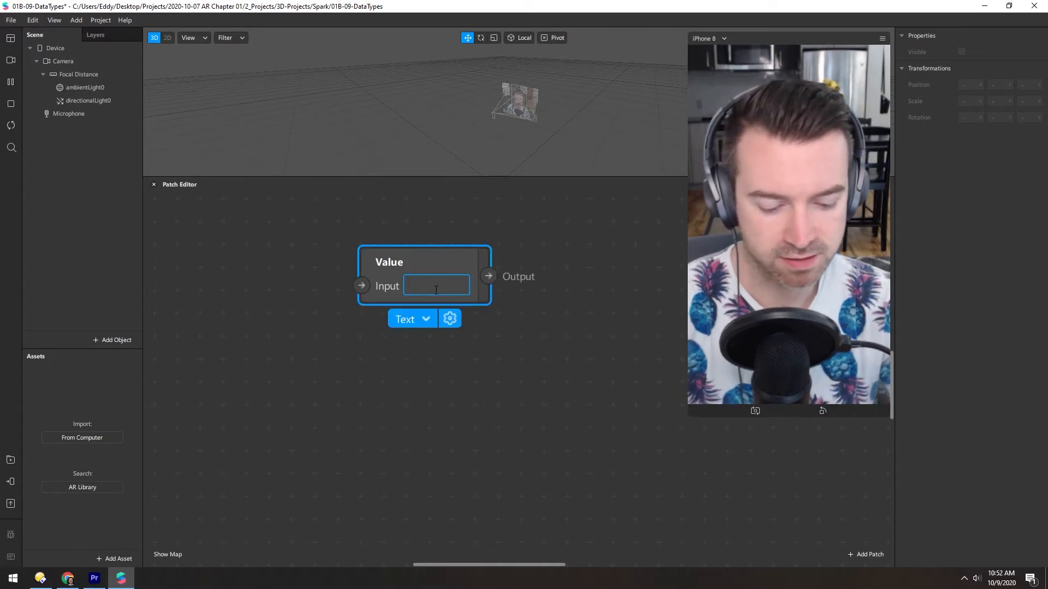
type("Hello!")
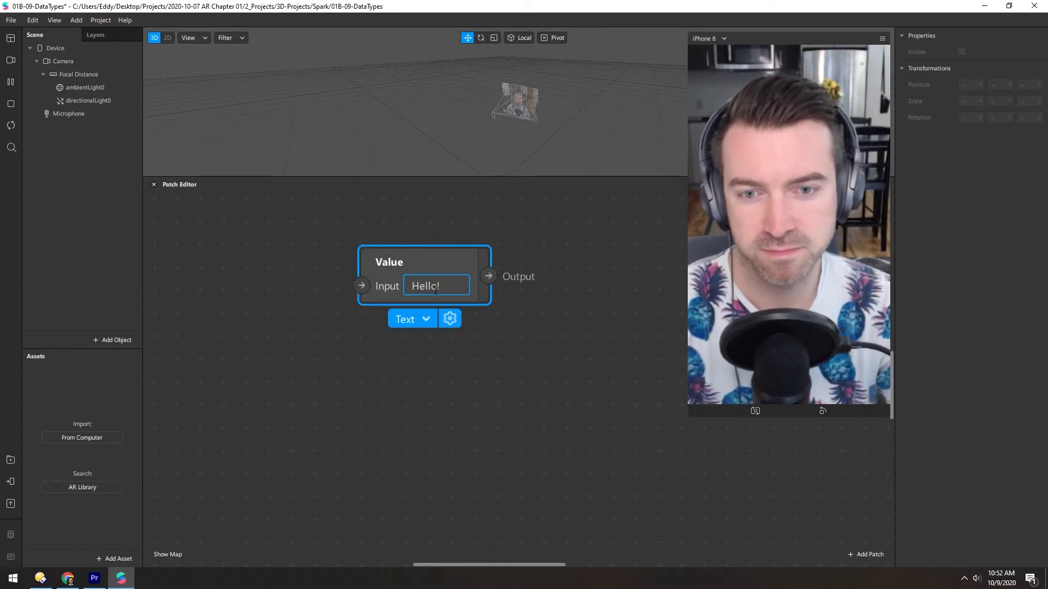
left_click(410, 319)
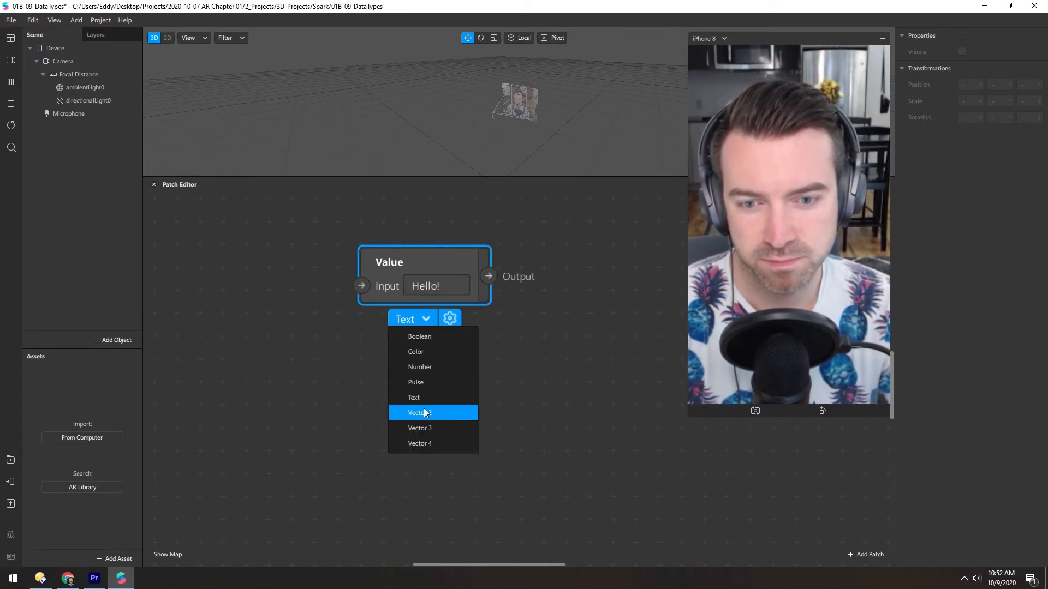
Step: Change the patch to Vector 4 with X, Y, Z, W fields, then to Color
left_click(419, 412)
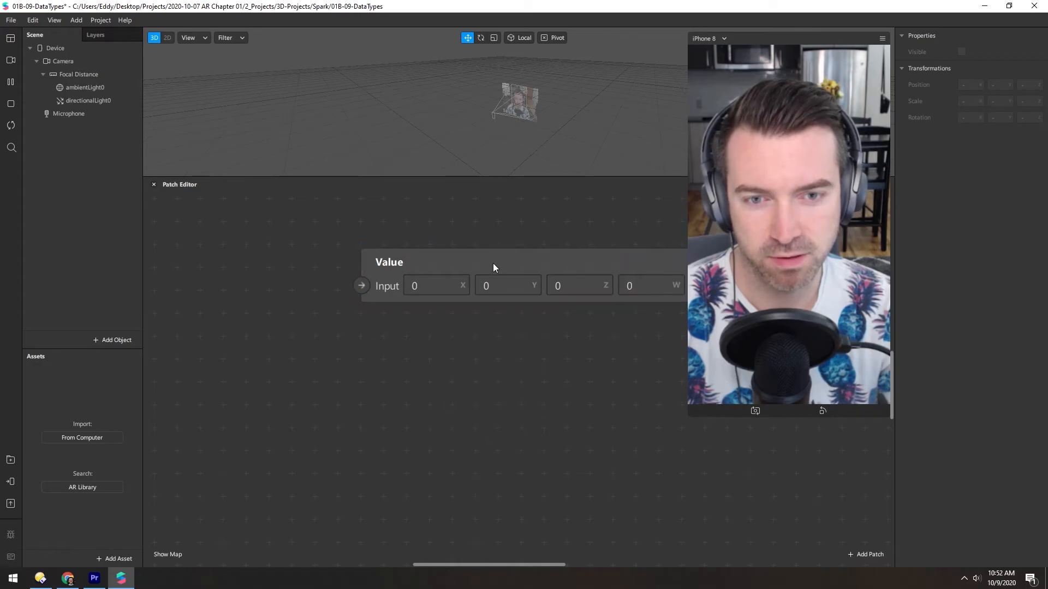
left_click(414, 262)
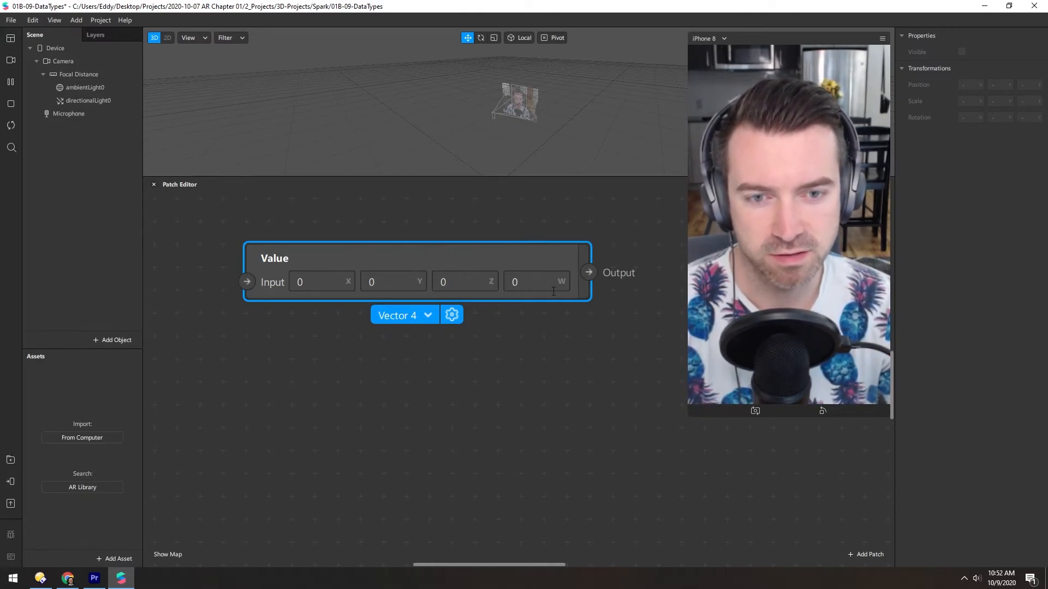
left_click(404, 315)
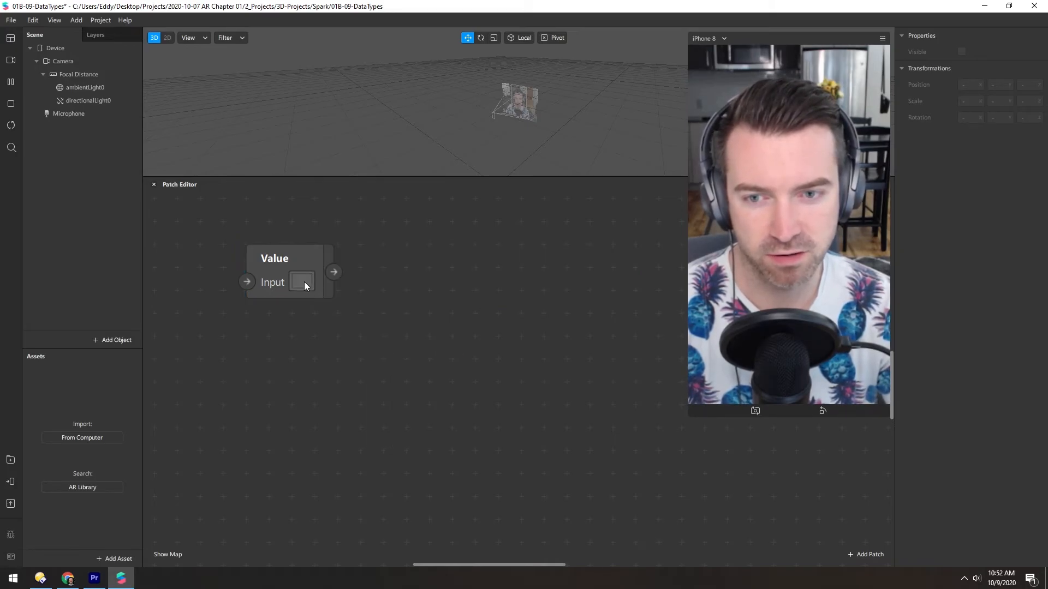
left_click(301, 282)
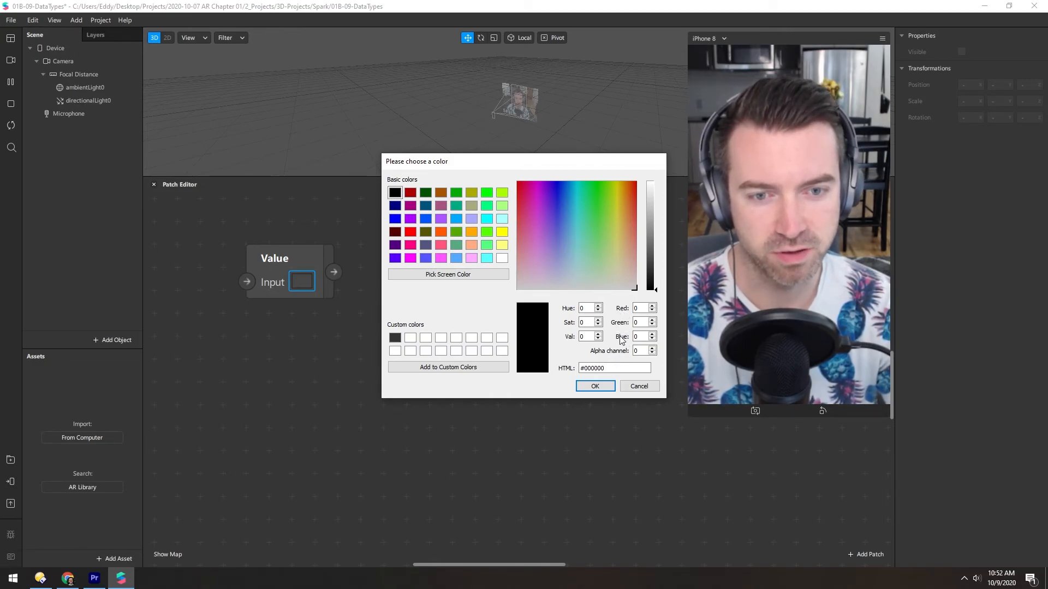
left_click(593, 386)
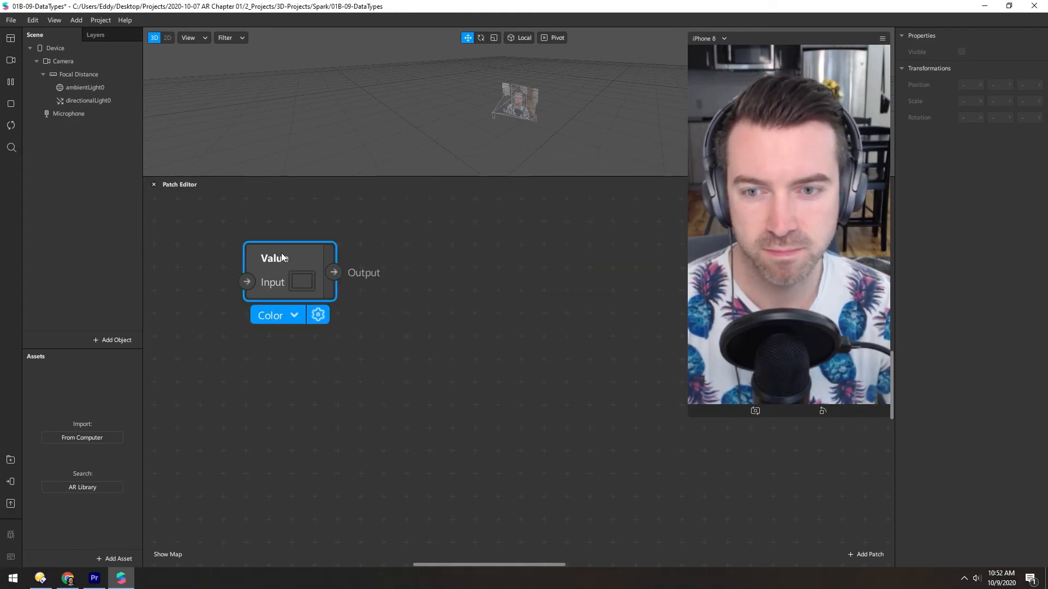
left_click(274, 315)
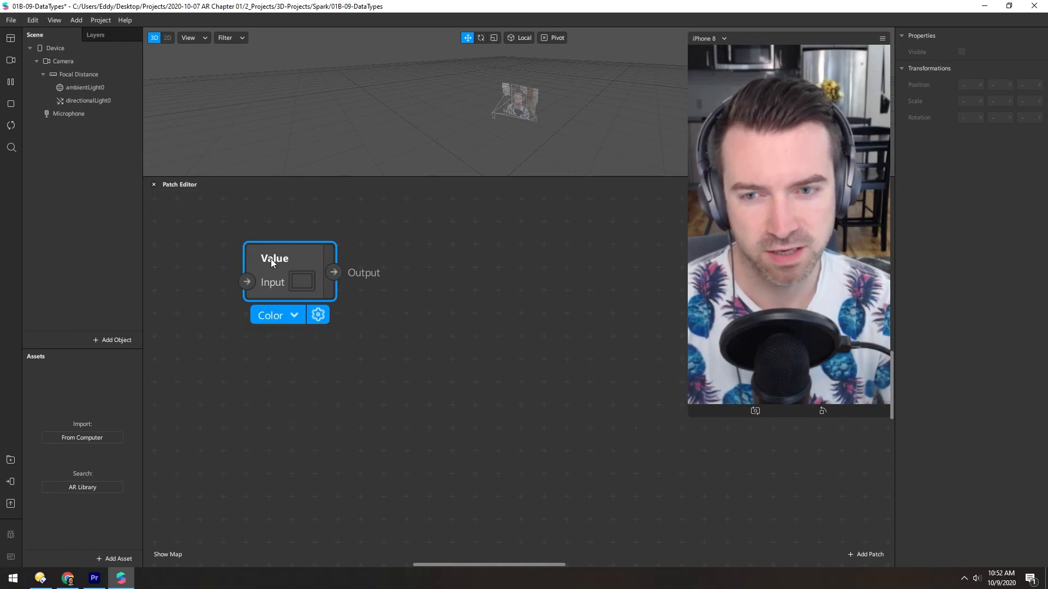
mouse_move(263, 262)
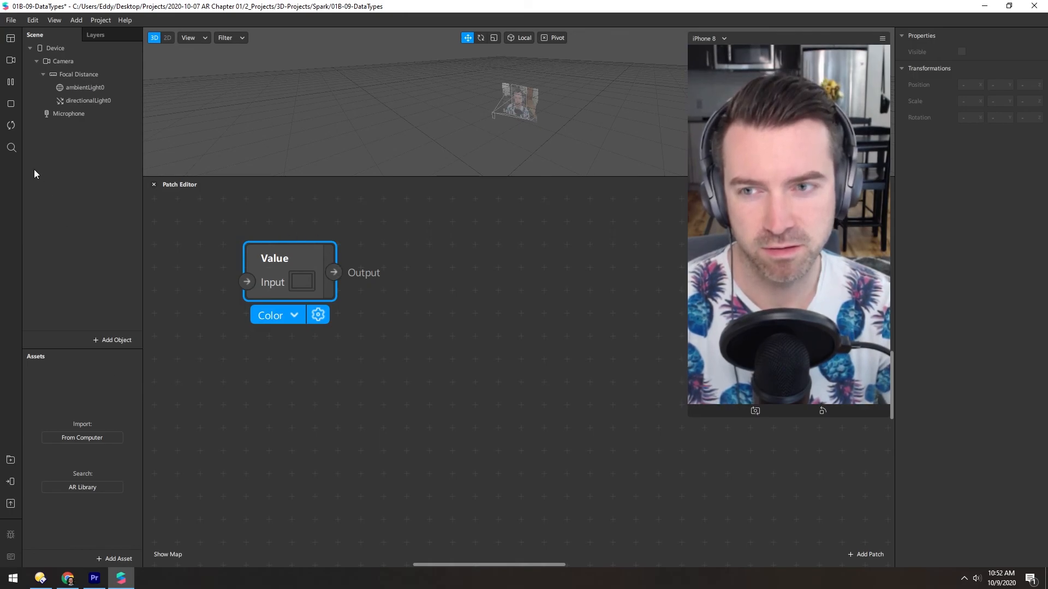
mouse_move(440, 338)
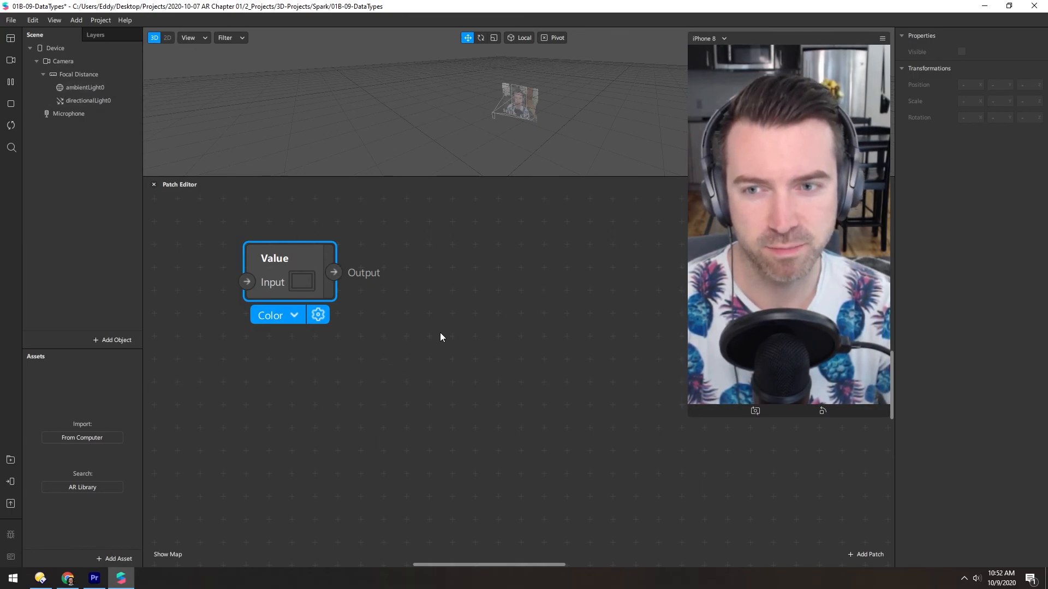
mouse_move(559, 386)
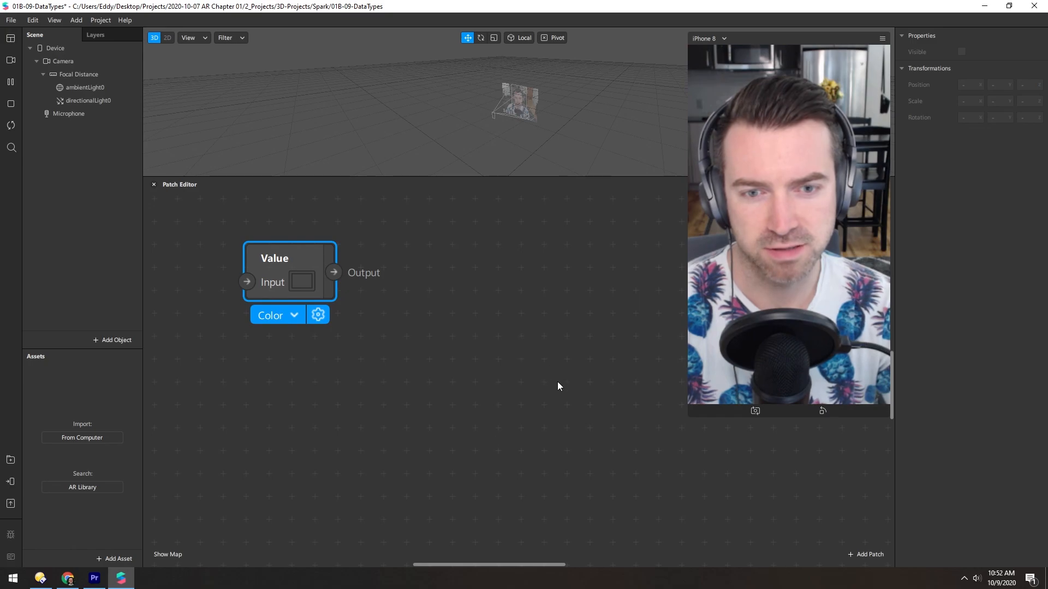